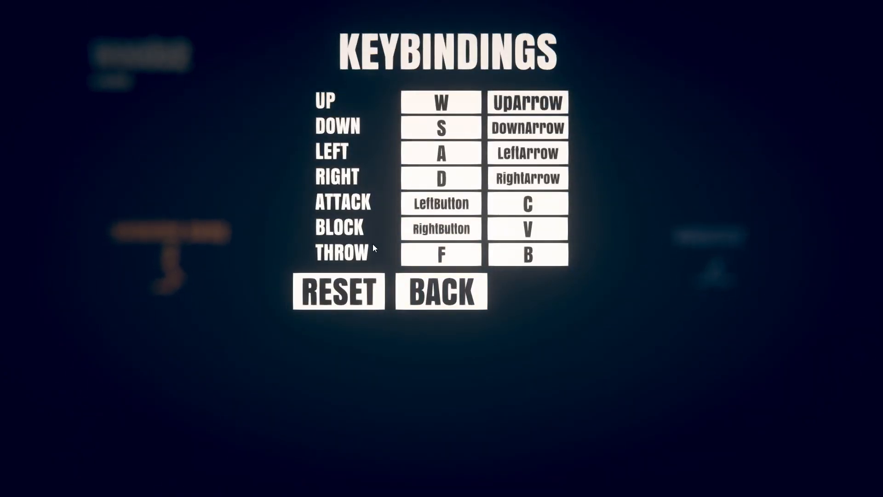
# - Rebind the alternate UP slot from UpArrow to Space, then exit keybindings back to the level
pyautogui.click(528, 103)
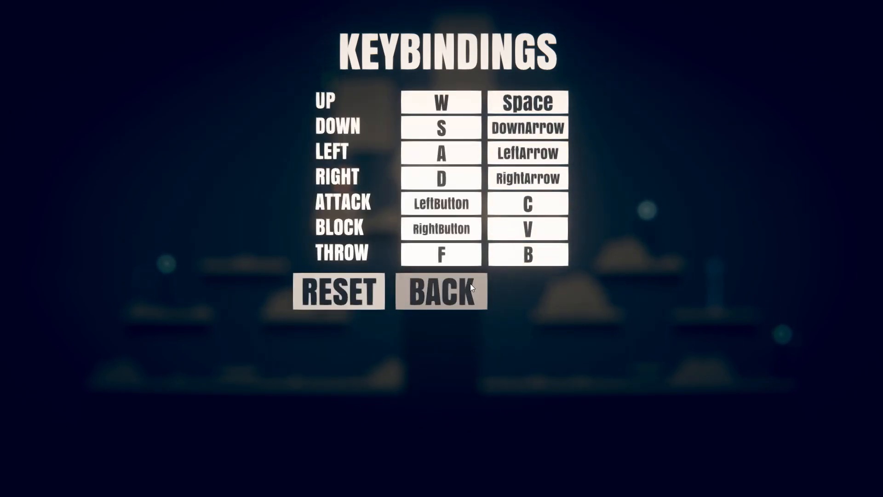
pyautogui.click(440, 291)
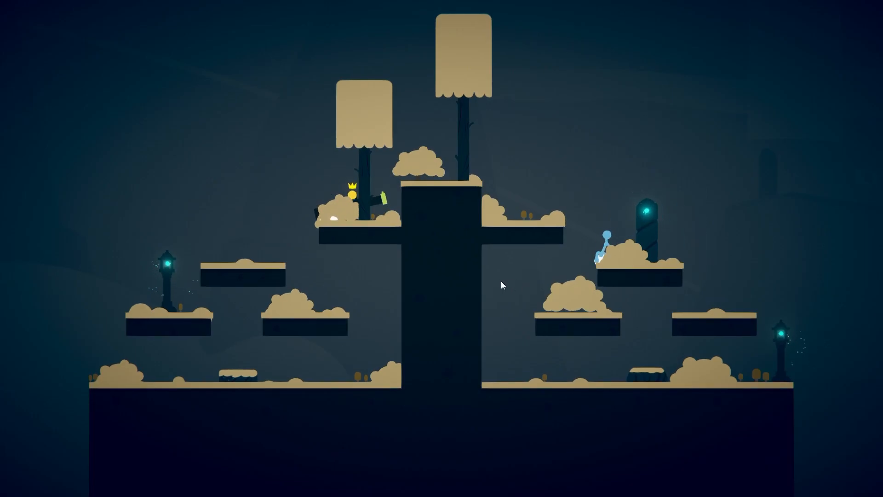